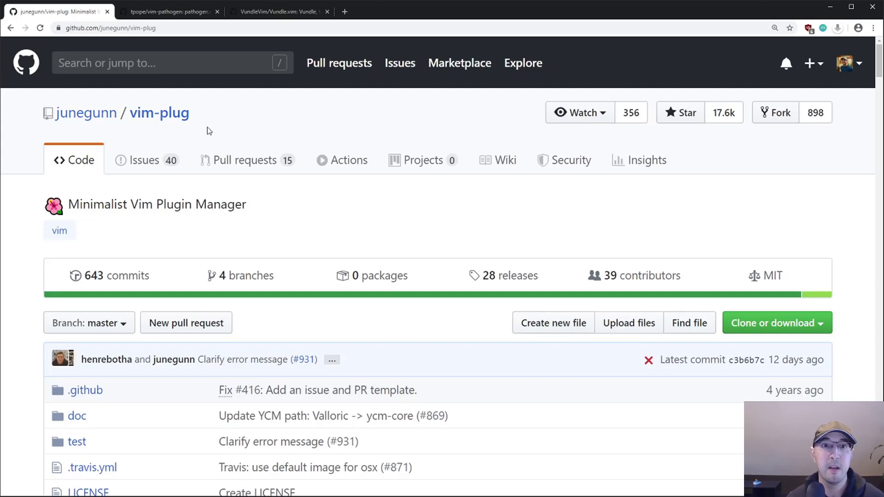
{"action": "mouse_move", "coordinate": [141, 130]}
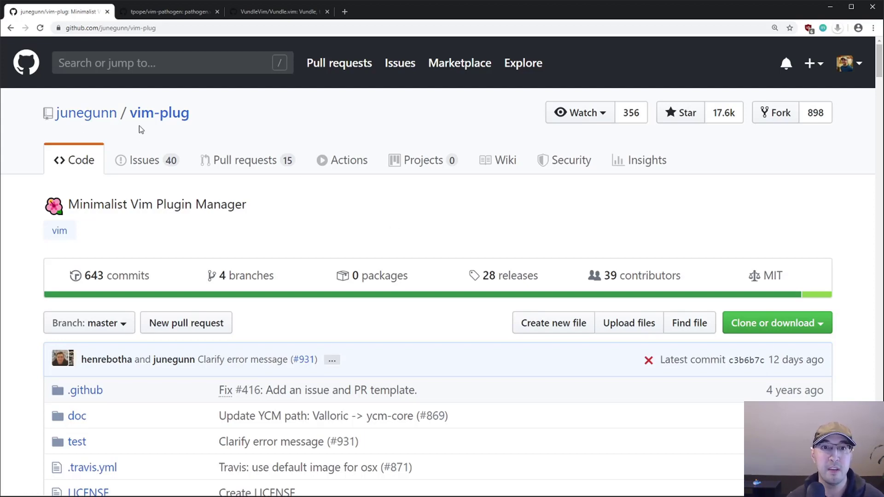
{"action": "mouse_move", "coordinate": [455, 226]}
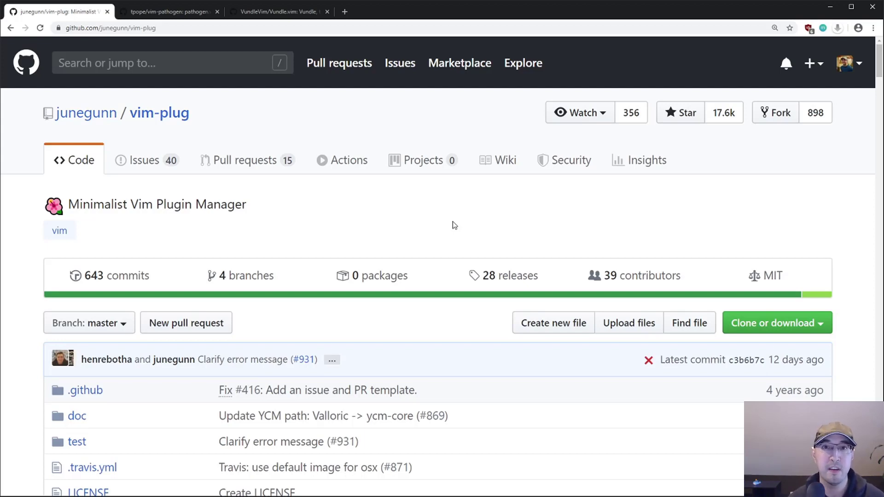
{"action": "mouse_move", "coordinate": [452, 226]}
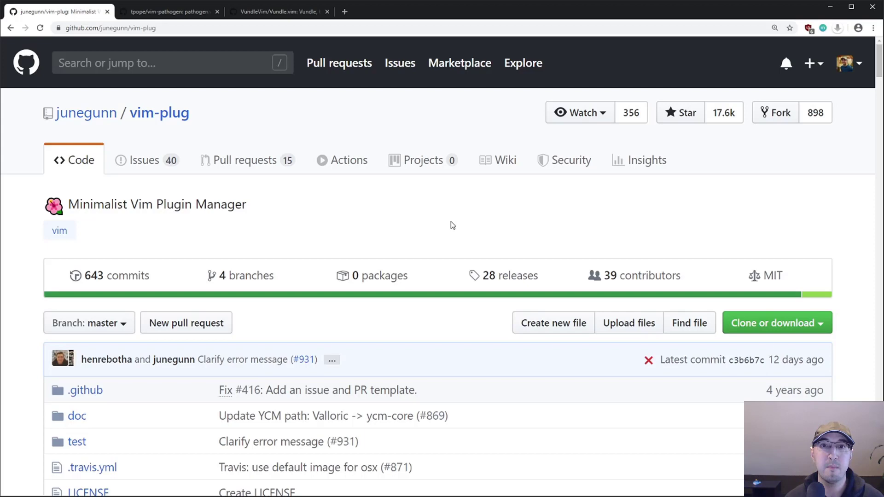
{"action": "mouse_move", "coordinate": [420, 204]}
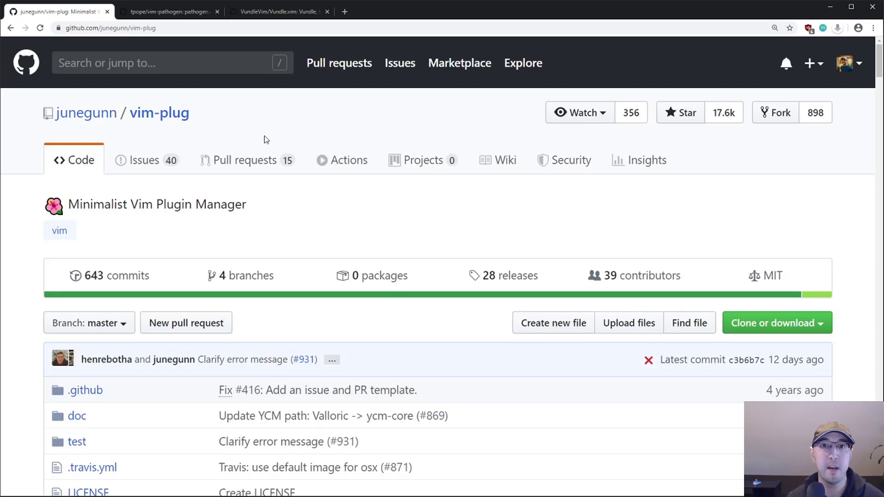
{"action": "mouse_move", "coordinate": [458, 220]}
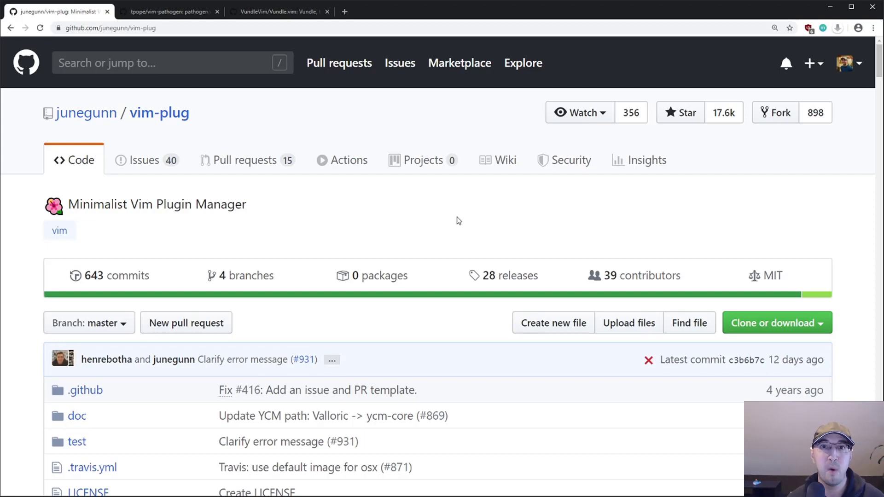
Switch to the tpope/vim-pathogen repository tab and scroll down its page.
{"action": "left_click", "coordinate": [169, 11]}
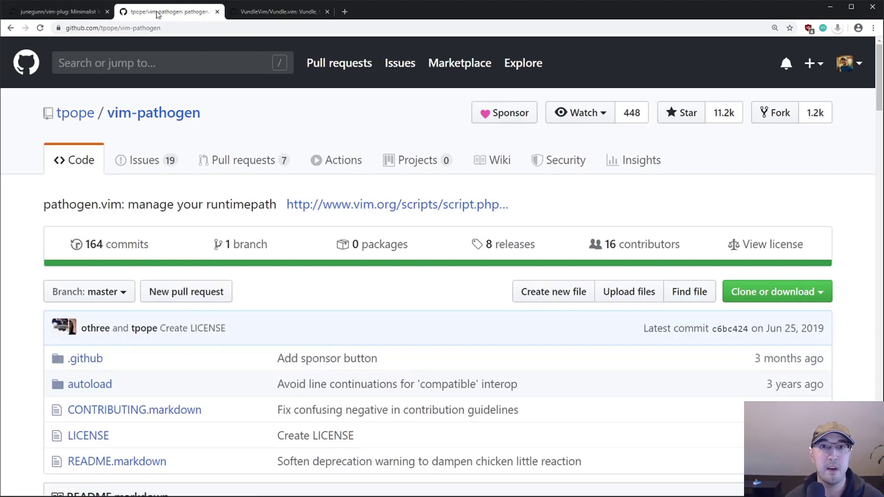
{"action": "mouse_move", "coordinate": [359, 127]}
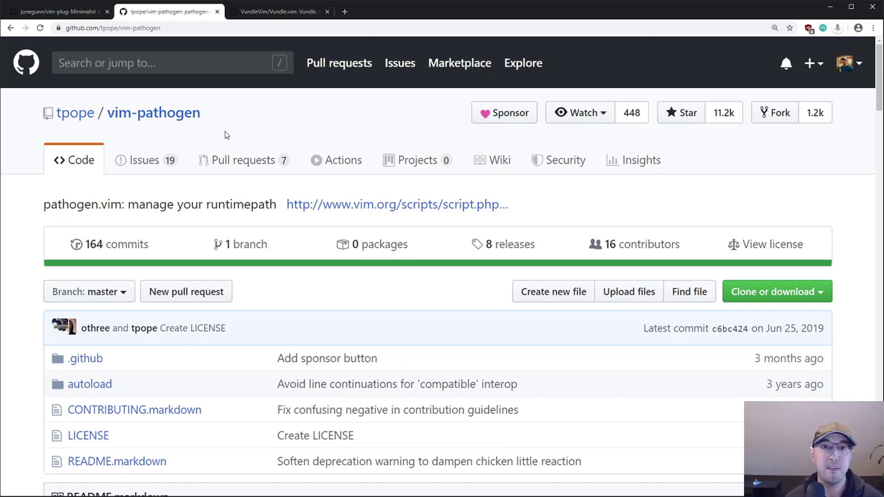
{"action": "mouse_move", "coordinate": [82, 132]}
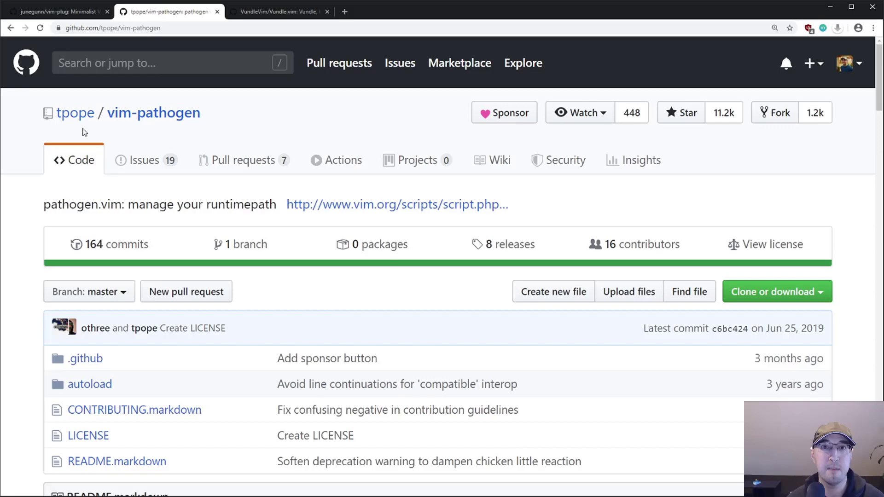
{"action": "scroll", "scroll_direction": "down", "scroll_amount": 3}
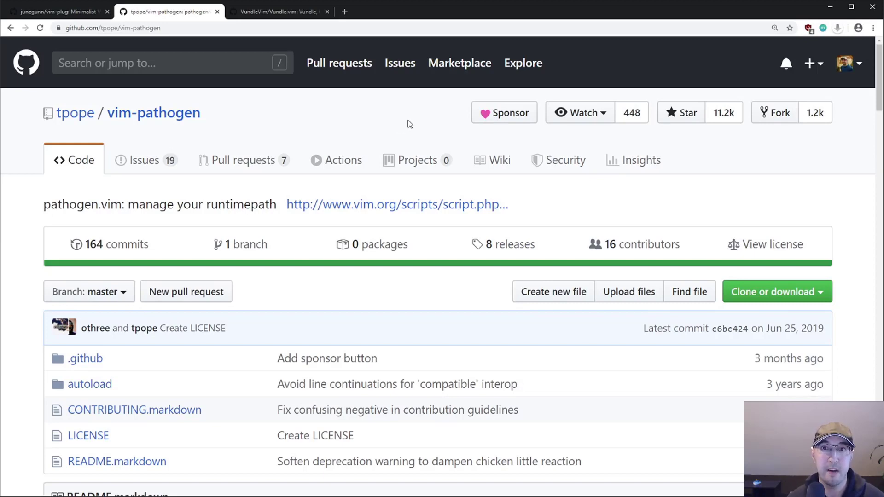
Browse the Vundle.vim file list, return to vim-pathogen, then move to the terminal.
{"action": "left_click", "coordinate": [276, 11]}
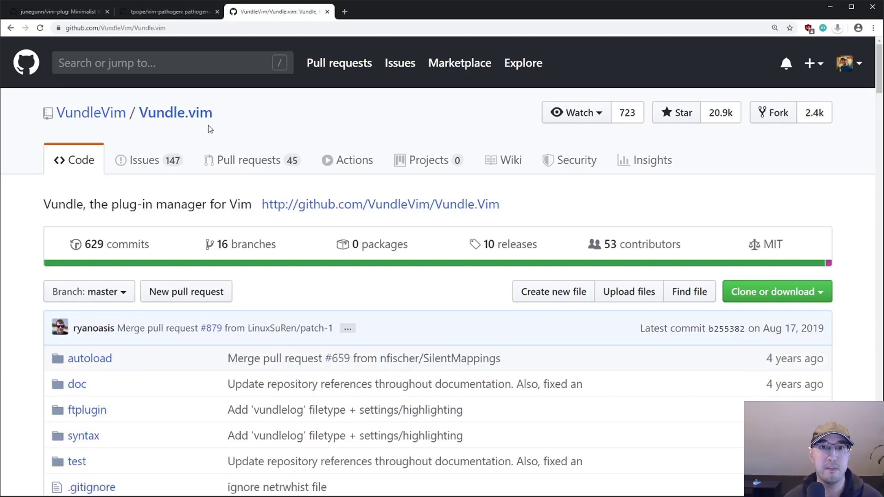
{"action": "scroll", "scroll_direction": "down", "scroll_amount": 3}
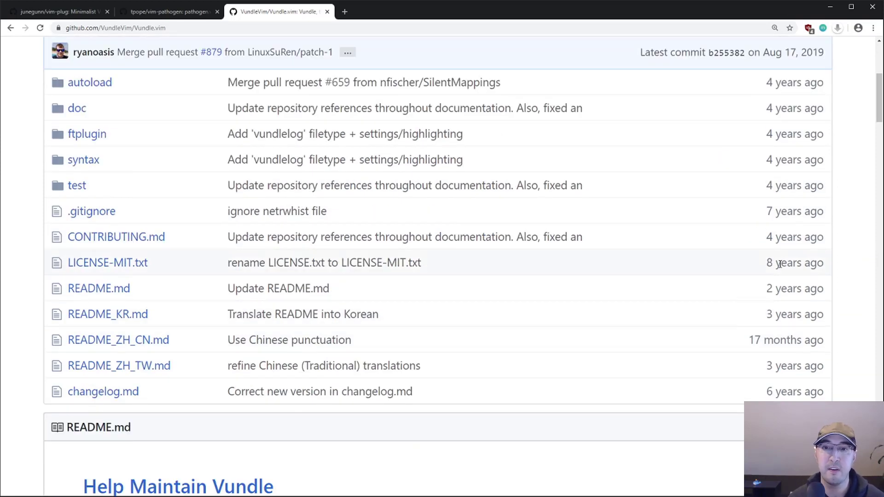
{"action": "mouse_move", "coordinate": [794, 263]}
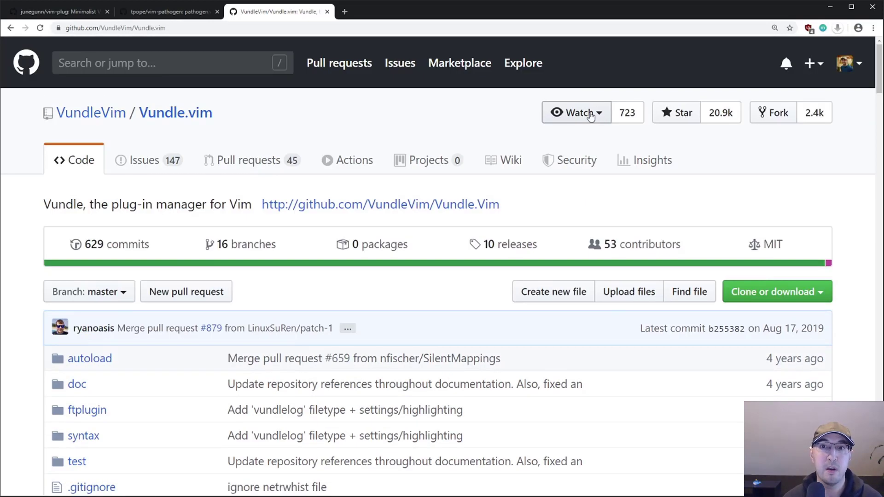
{"action": "mouse_move", "coordinate": [504, 120]}
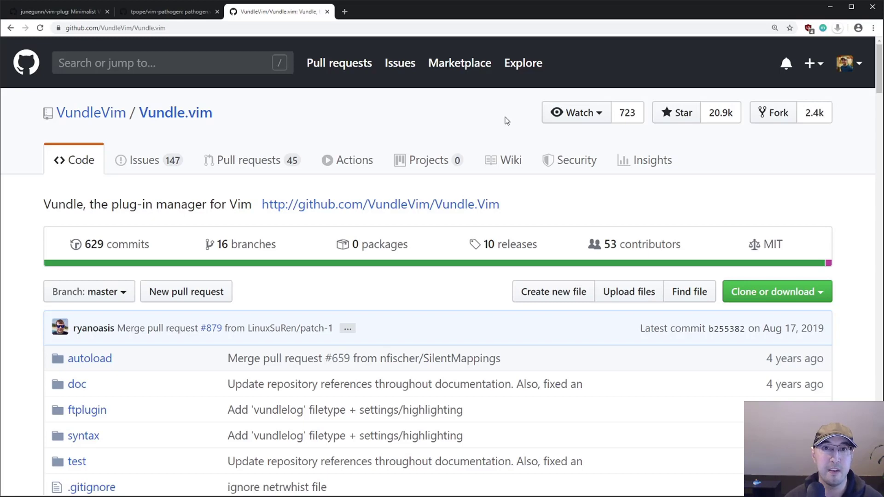
{"action": "mouse_move", "coordinate": [497, 131]}
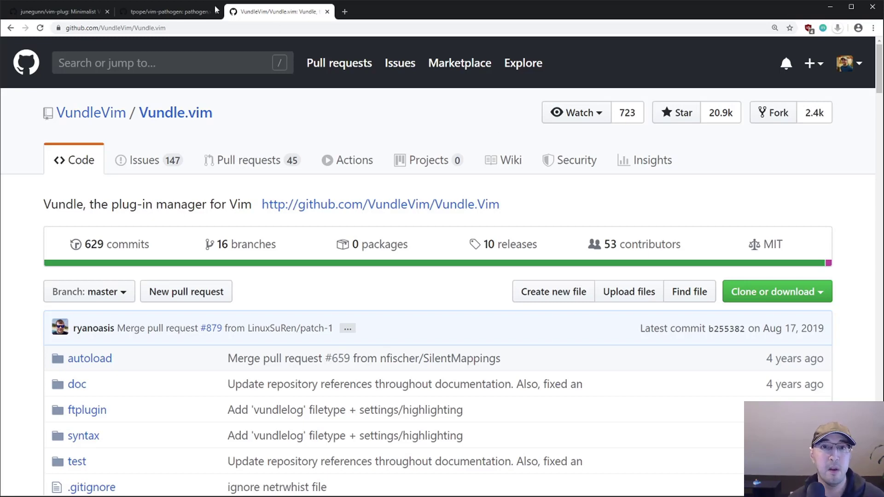
{"action": "left_click", "coordinate": [164, 11]}
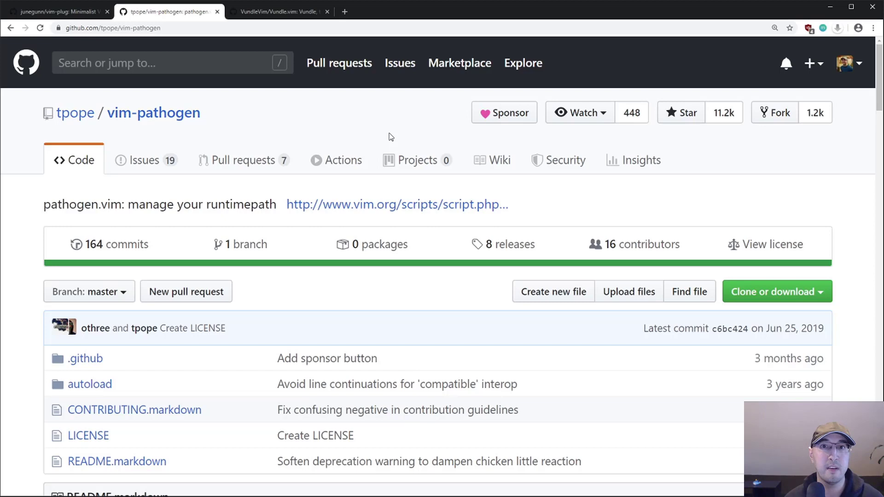
{"action": "left_click", "coordinate": [53, 12]}
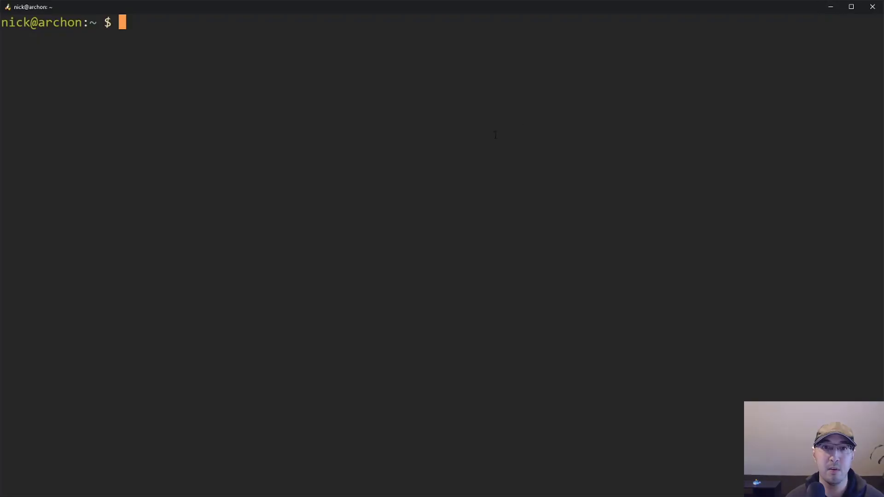
Clear the terminal, open ~/.vimrc in Vim and close the :help packages split.
{"action": "type", "text": "clea"}
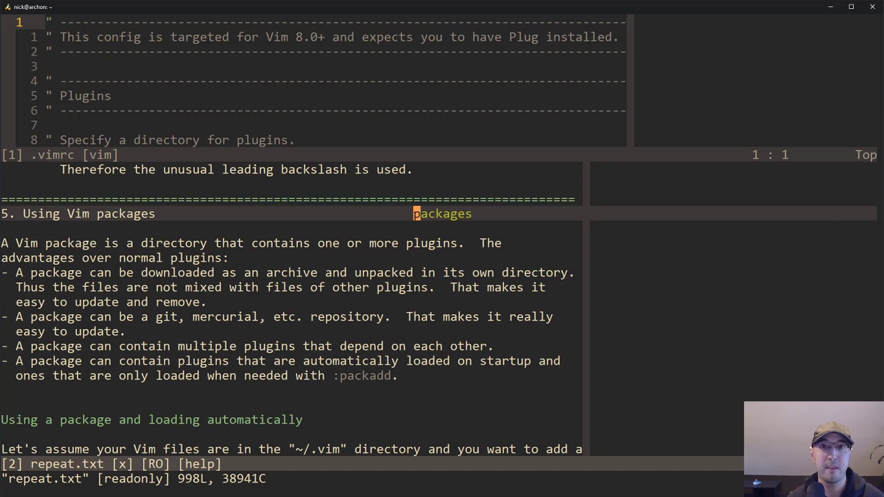
{"action": "type", "text": ":q"}
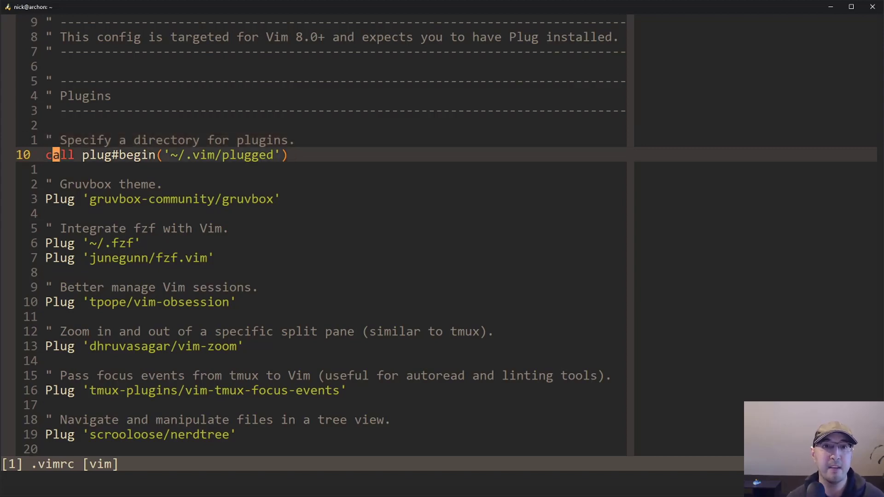
Move down .vimrc to the limelight, goyo, ultisnips and vim-test Plug entries.
{"action": "key", "text": "w"}
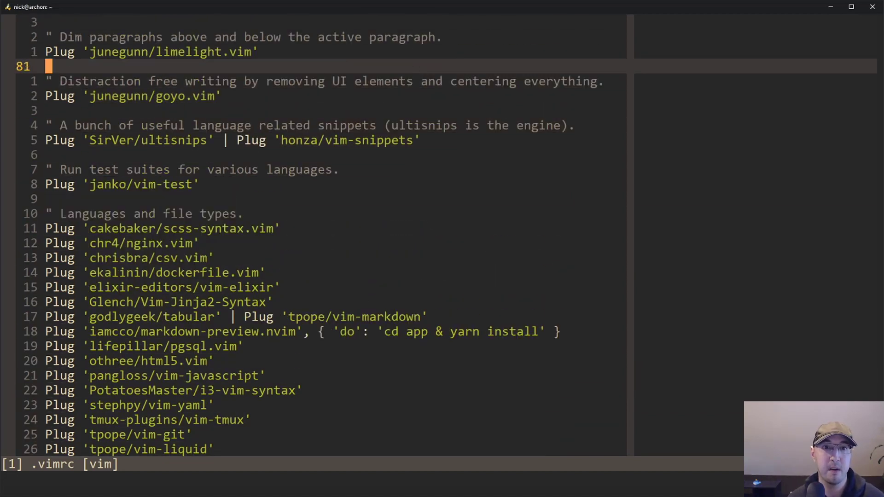
{"action": "mouse_move", "coordinate": [352, 305]}
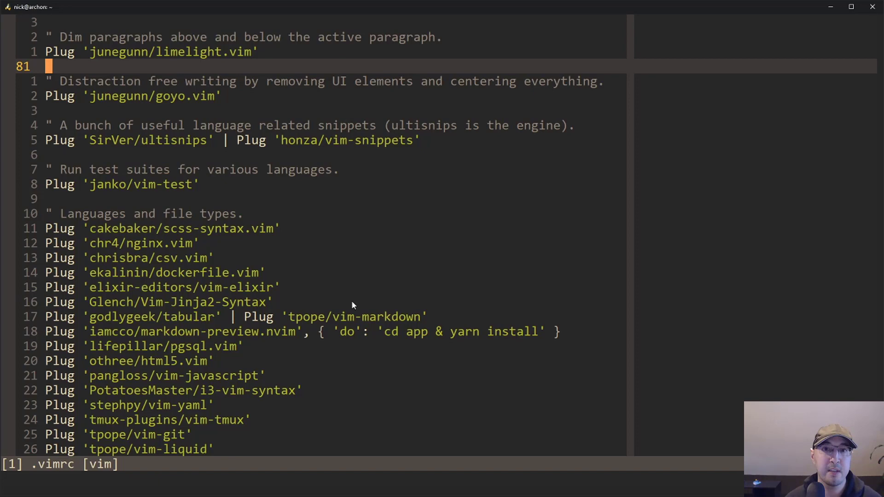
{"action": "mouse_move", "coordinate": [348, 282]}
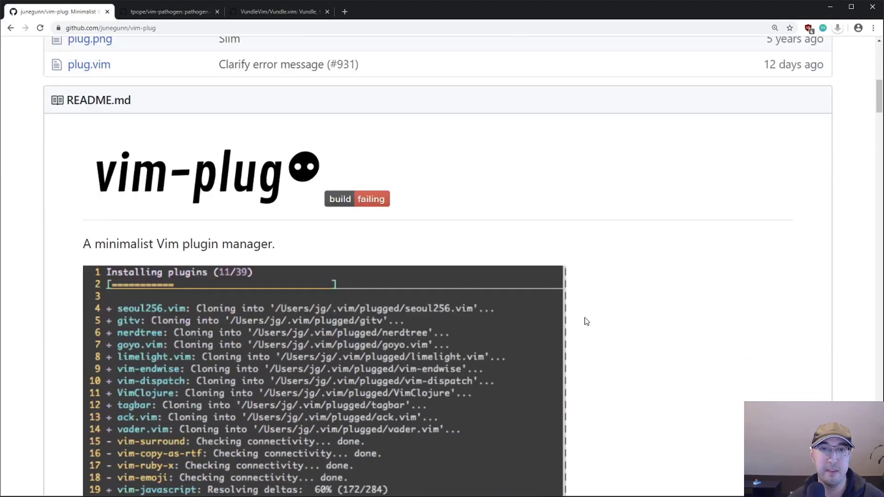
Scroll the vim-plug README down to the Usage section and its Example code block.
{"action": "scroll", "scroll_direction": "down", "scroll_amount": 3}
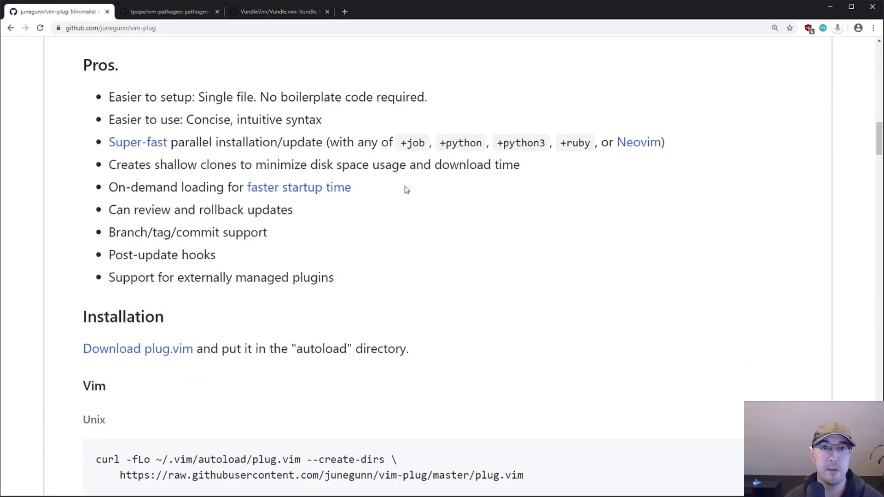
{"action": "scroll", "scroll_direction": "down", "scroll_amount": 3}
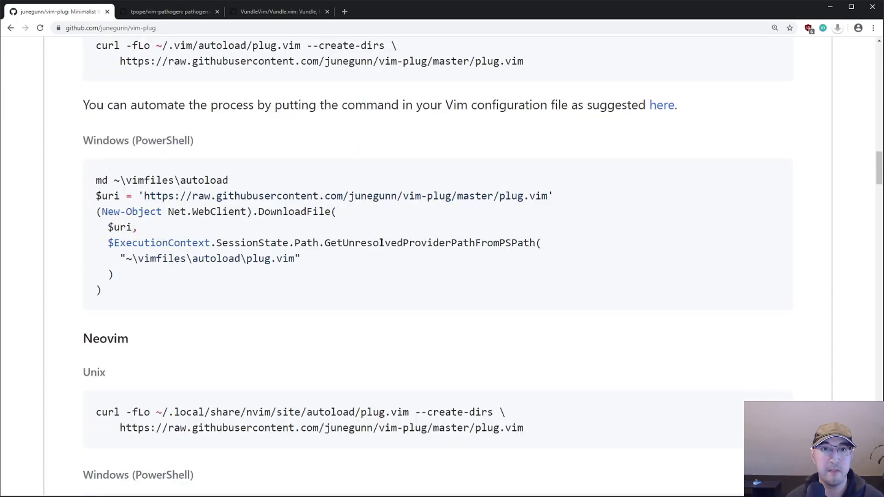
{"action": "scroll", "scroll_direction": "down", "scroll_amount": 3}
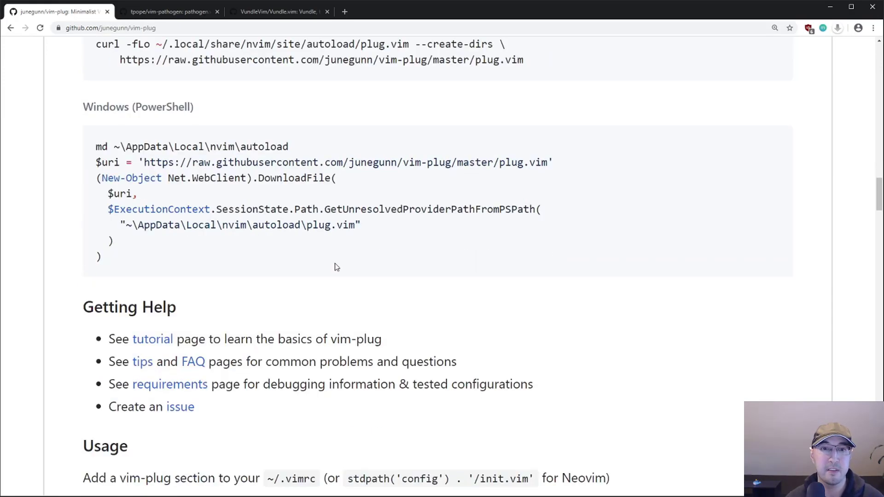
{"action": "scroll", "scroll_direction": "down", "scroll_amount": 3}
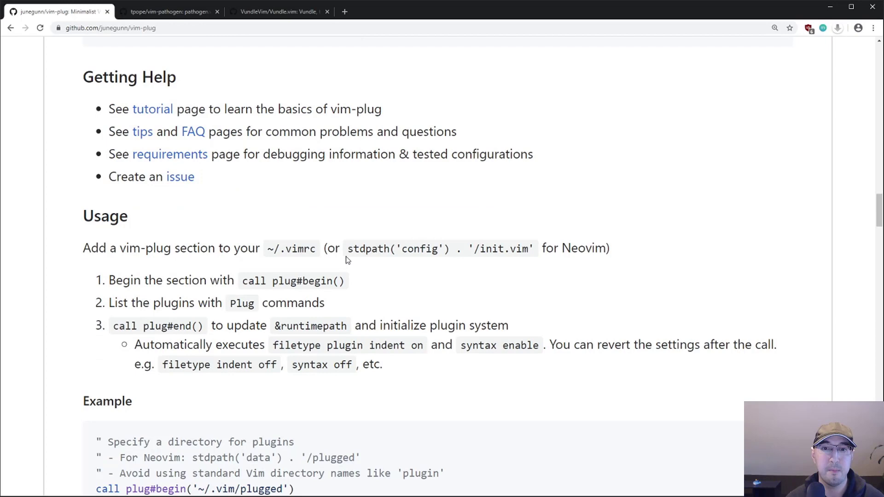
{"action": "scroll", "scroll_direction": "down", "scroll_amount": 3}
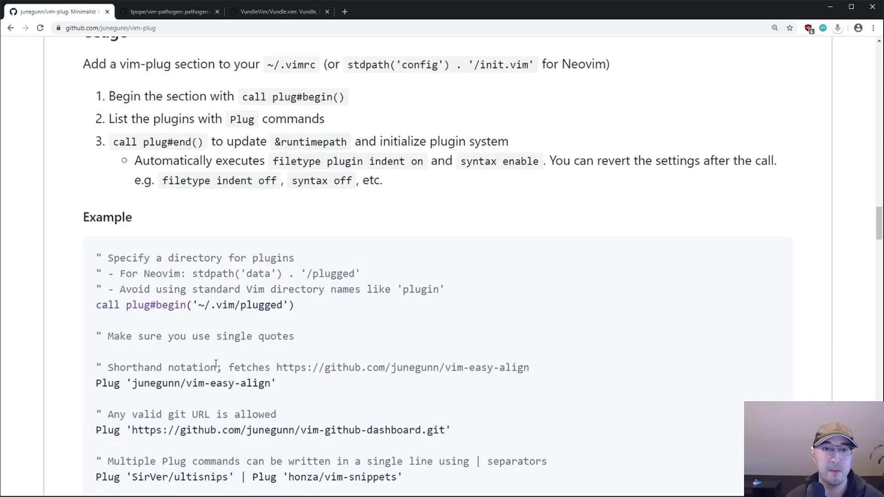
{"action": "double_click", "coordinate": [240, 305]}
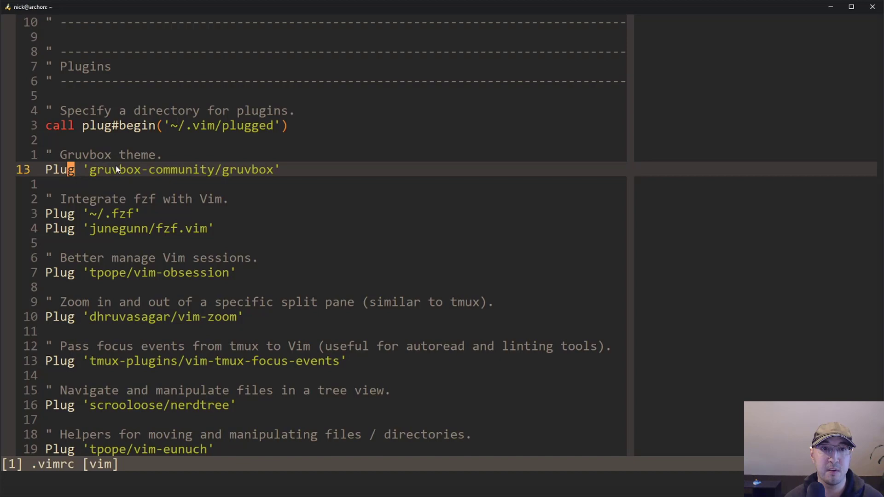
Highlight the gruvbox Plug line's repository name, then scroll toward the FastFold entries.
{"action": "key", "text": "v"}
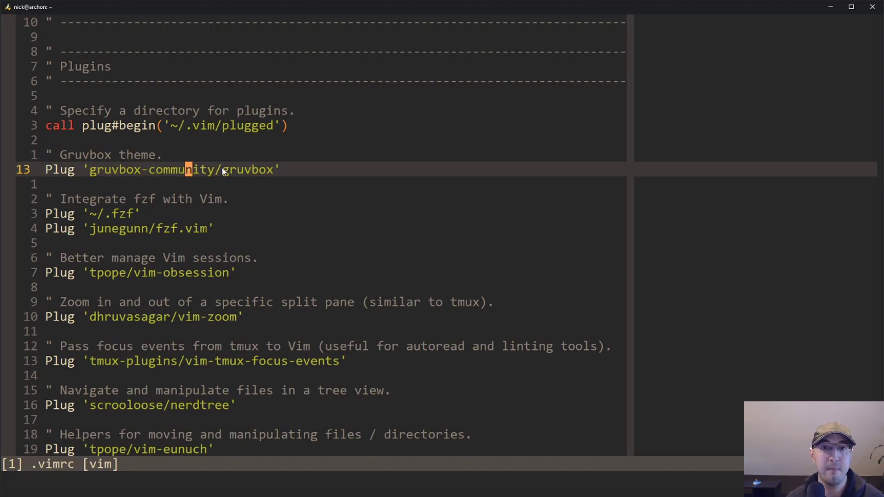
{"action": "key", "text": "v"}
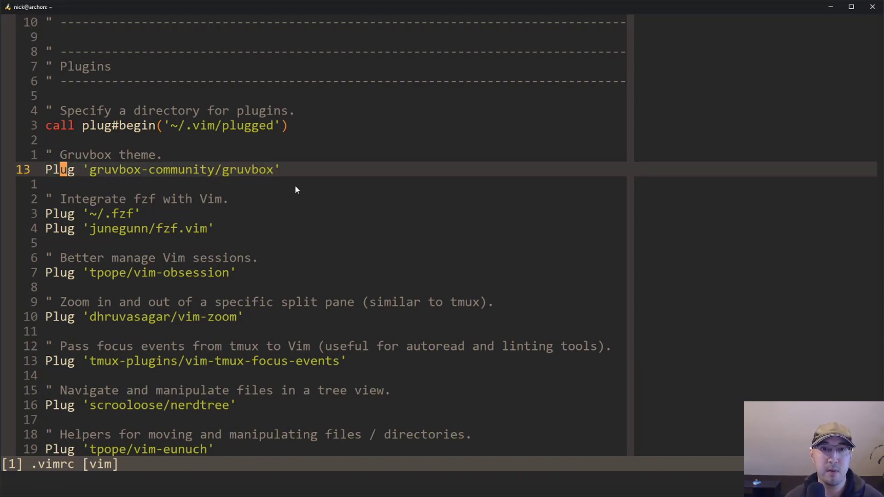
{"action": "scroll", "scroll_direction": "down", "scroll_amount": 3}
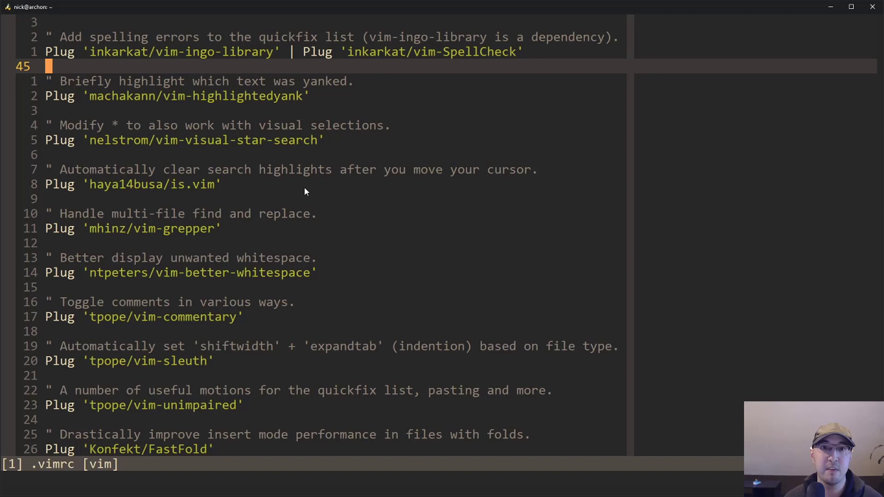
{"action": "mouse_move", "coordinate": [276, 133]}
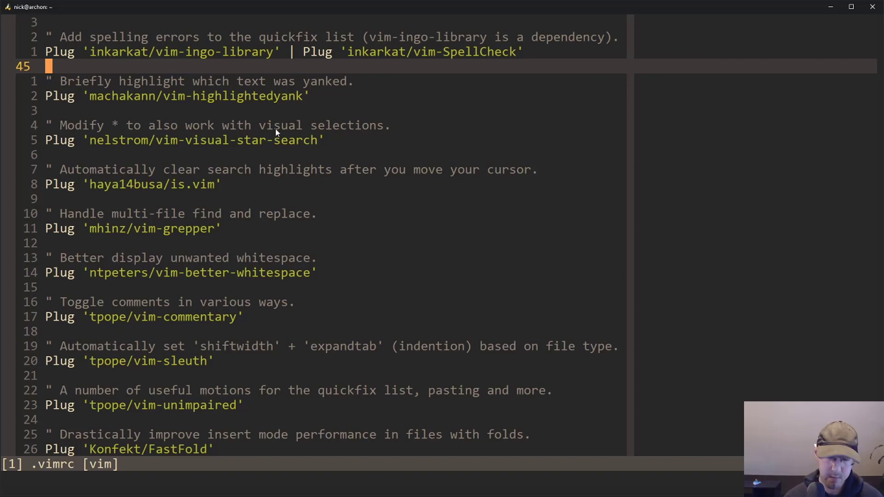
Run :PlugInstall so vim-plug installs and updates all 18 listed plugins.
{"action": "type", "text": ":Pl"}
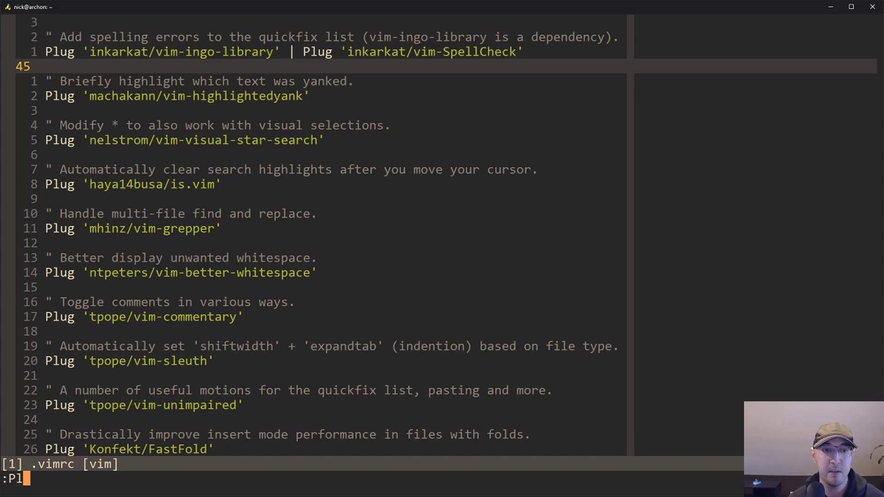
{"action": "type", "text": "ug"}
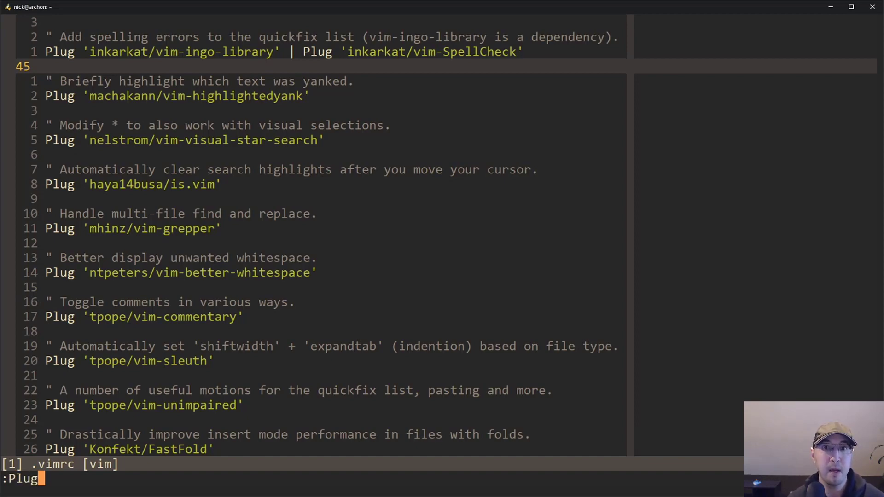
{"action": "type", "text": "Install"}
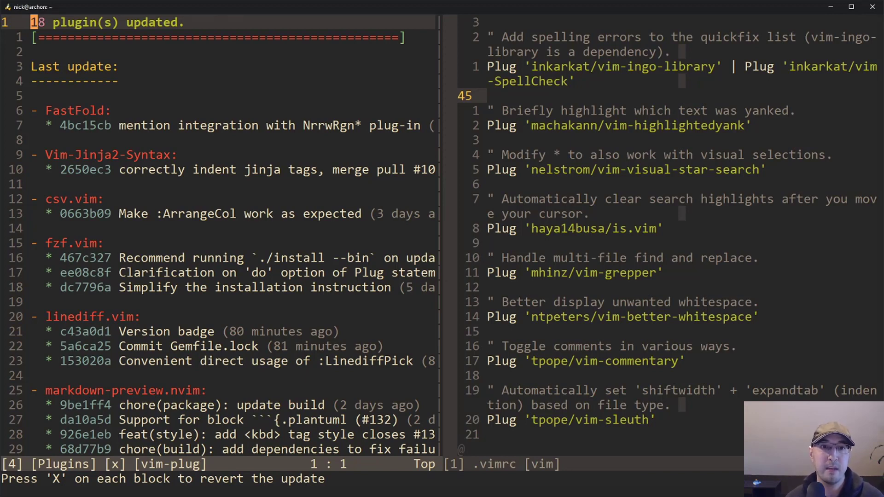
Read the full-screen update log through the nerdtree, vim-fugitive and vim-markdown commits.
{"action": "key", "text": "j"}
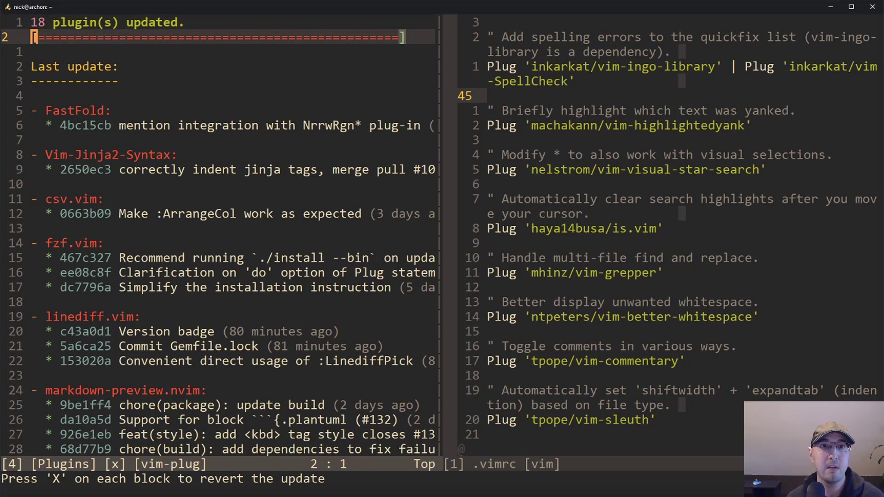
{"action": "scroll", "scroll_direction": "down", "scroll_amount": 3}
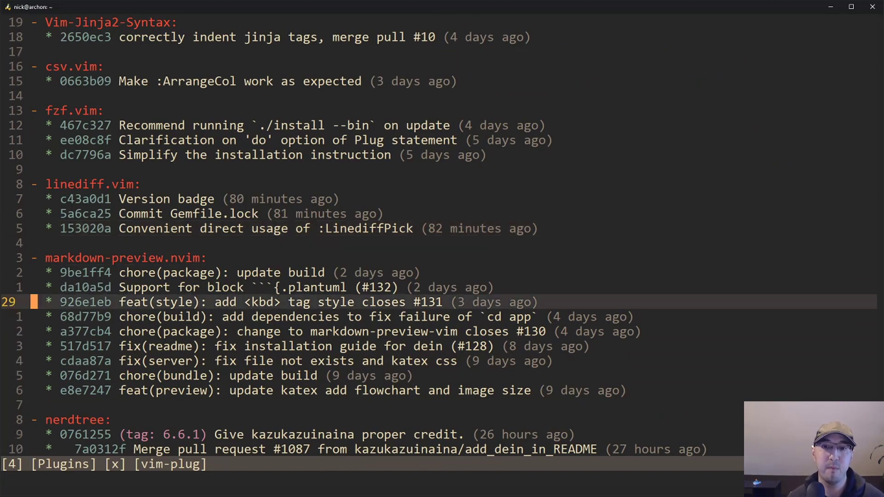
{"action": "mouse_move", "coordinate": [577, 319]}
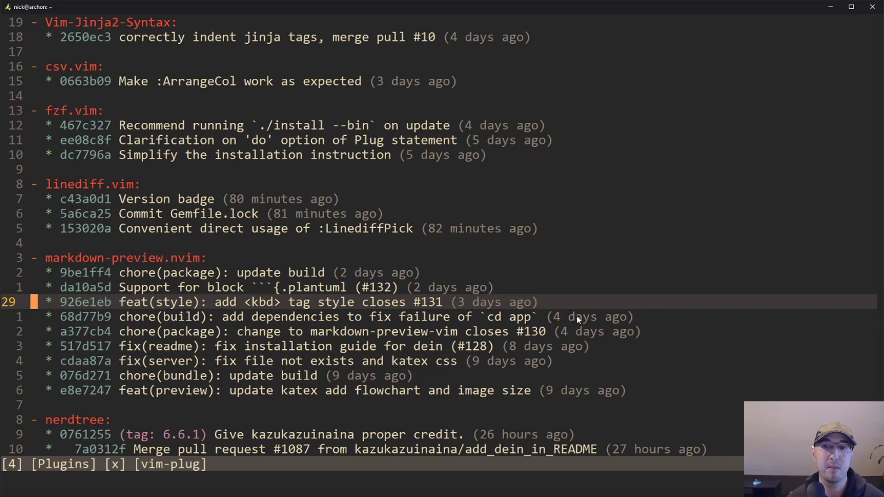
{"action": "mouse_move", "coordinate": [734, 208]}
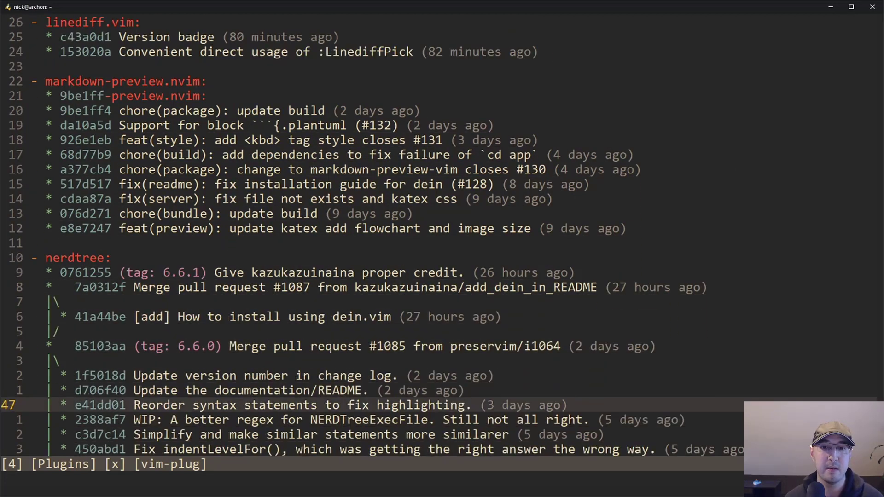
{"action": "scroll", "scroll_direction": "down", "scroll_amount": 3}
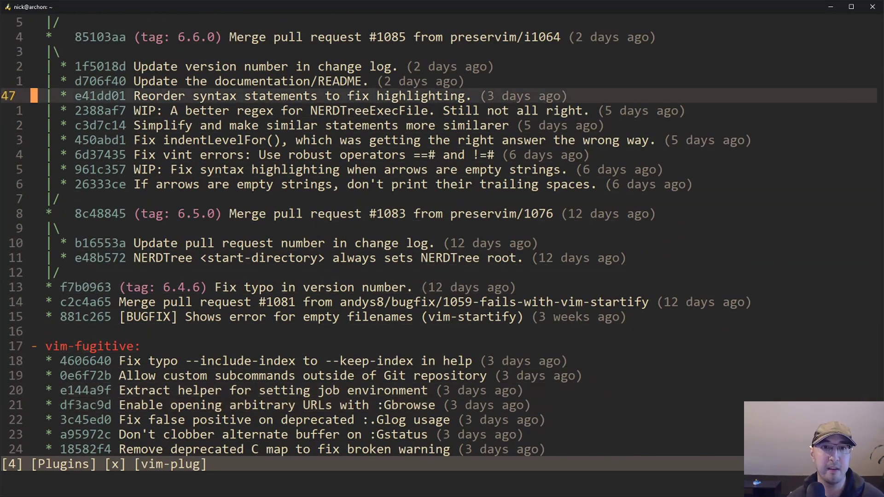
{"action": "scroll", "scroll_direction": "down", "scroll_amount": 3}
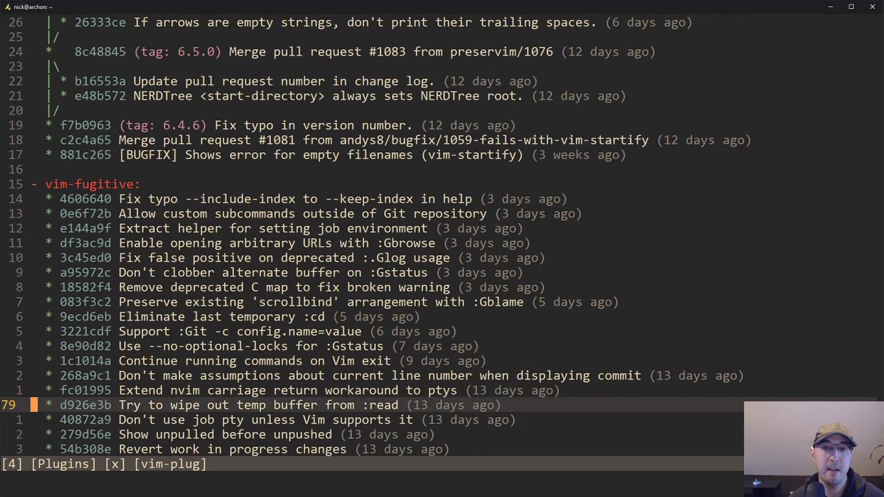
{"action": "scroll", "scroll_direction": "down", "scroll_amount": 3}
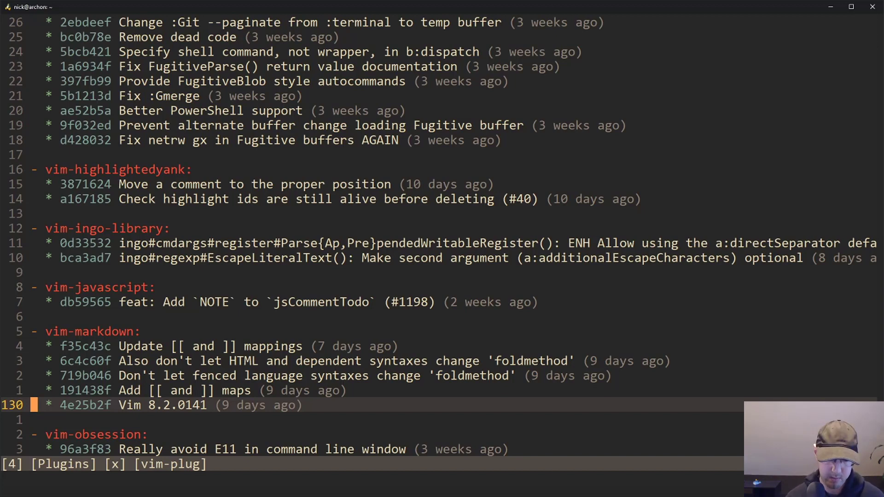
Quit Vim with :q! and reopen ~/.vimrc at its Plugins section.
{"action": "type", "text": ":q!"}
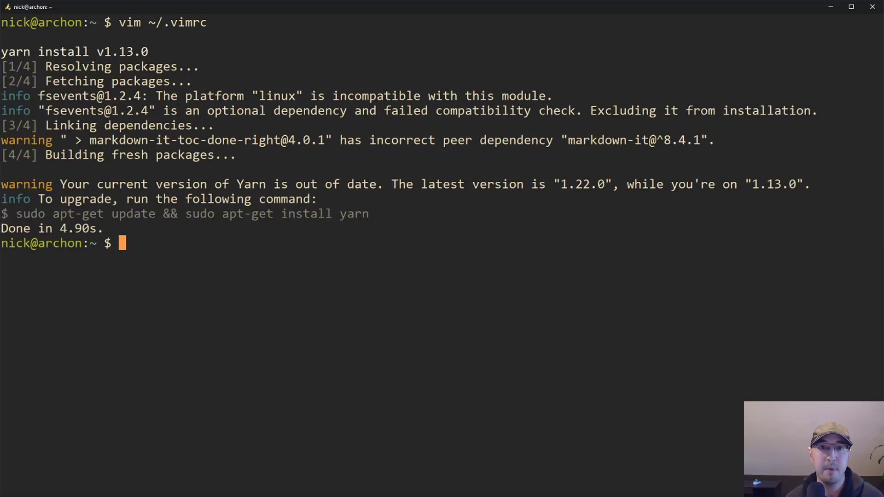
{"action": "type", "text": "vim ~/.vimrc"}
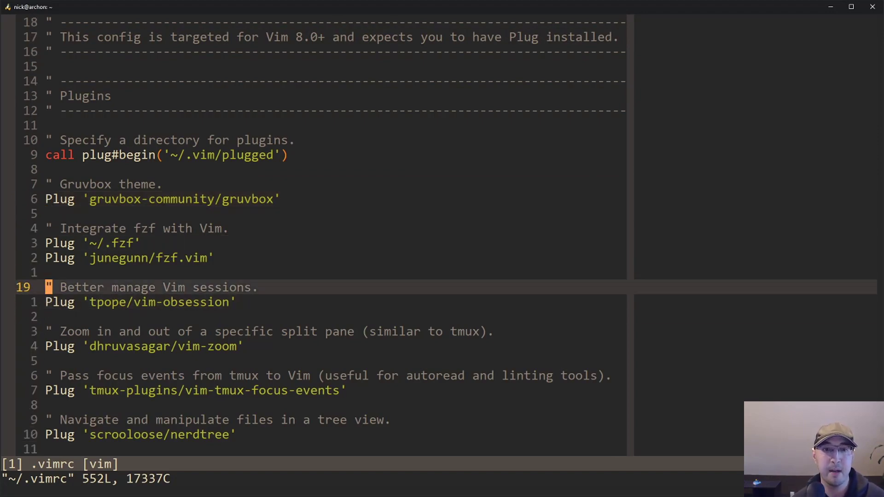
Move onto the vim-obsession Plug line and begin typing the :PlugClean command.
{"action": "key", "text": "j"}
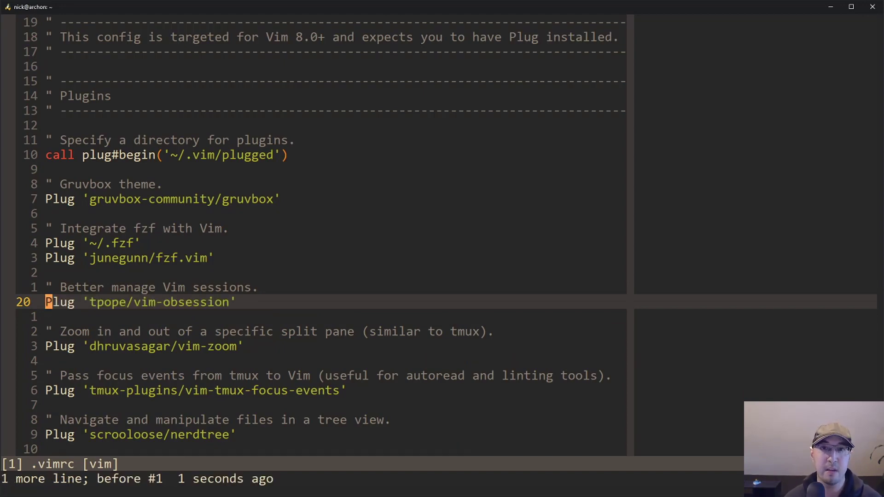
{"action": "type", "text": ":PlugClean"}
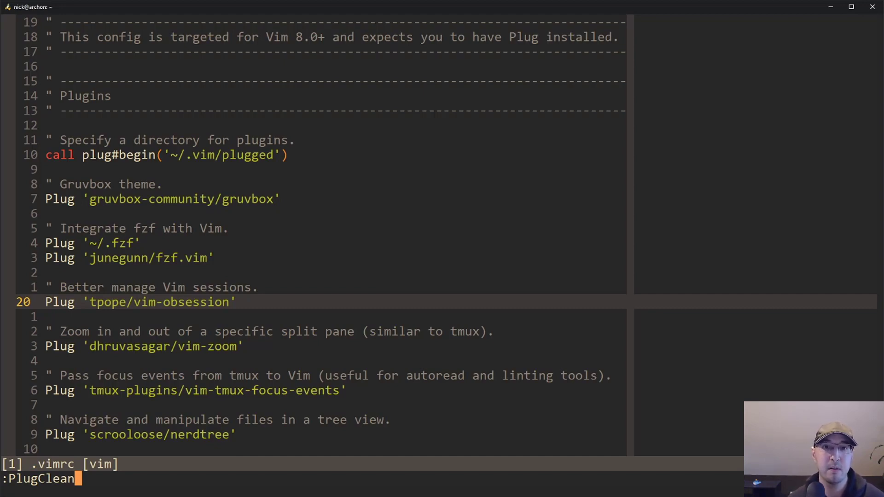
{"action": "mouse_move", "coordinate": [191, 164]}
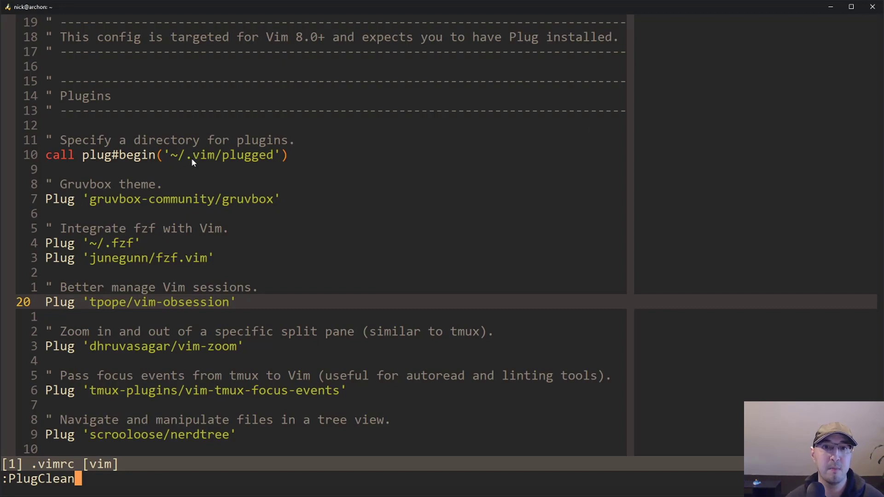
{"action": "mouse_move", "coordinate": [399, 202]}
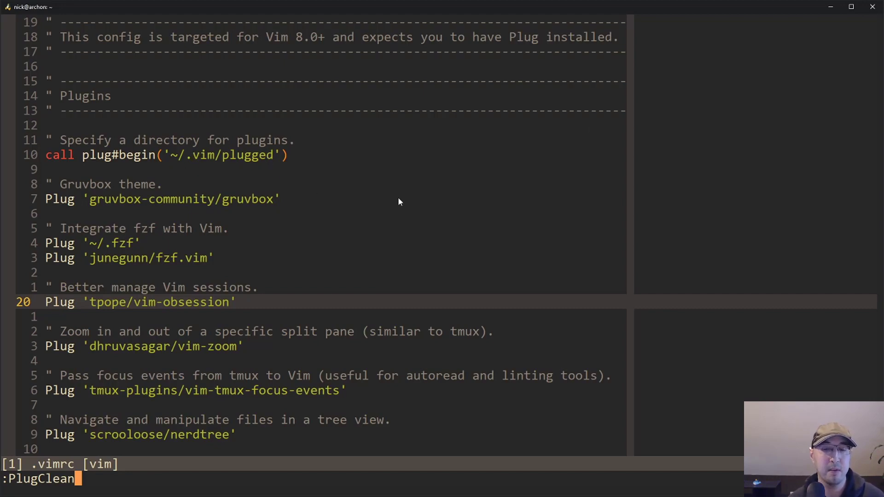
{"action": "mouse_move", "coordinate": [390, 192]}
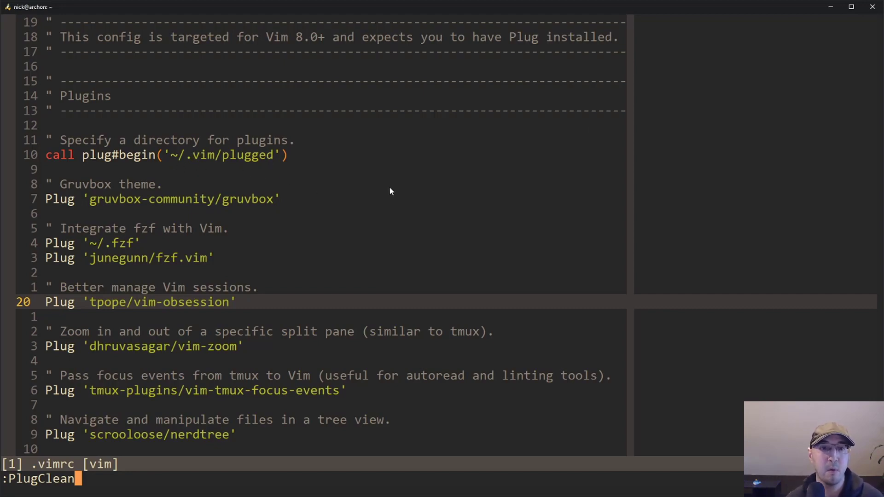
{"action": "mouse_move", "coordinate": [89, 180]}
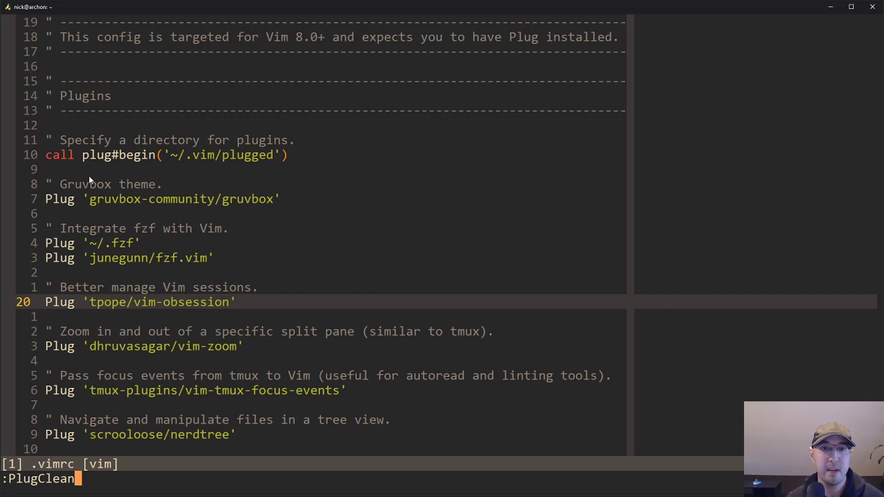
{"action": "mouse_move", "coordinate": [412, 209]}
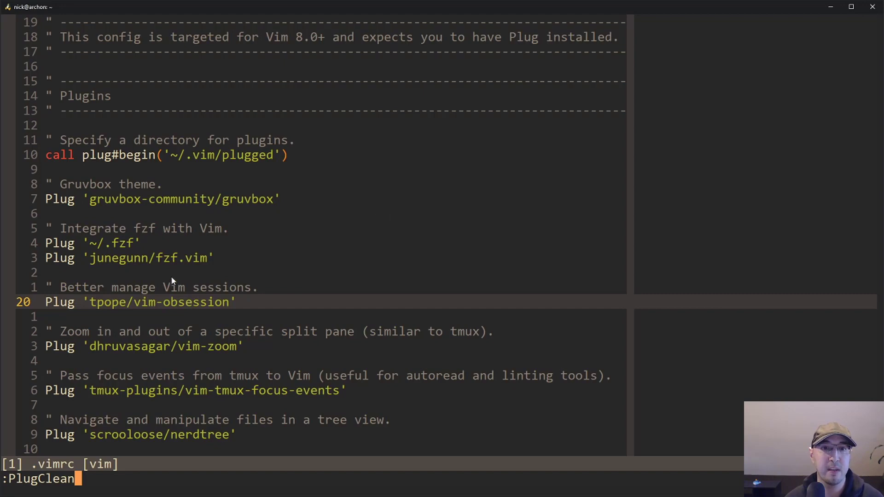
{"action": "mouse_move", "coordinate": [329, 219]}
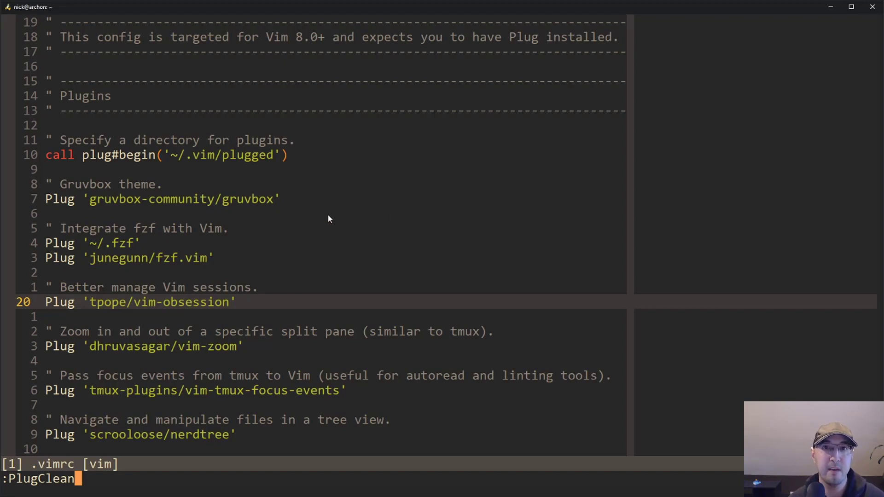